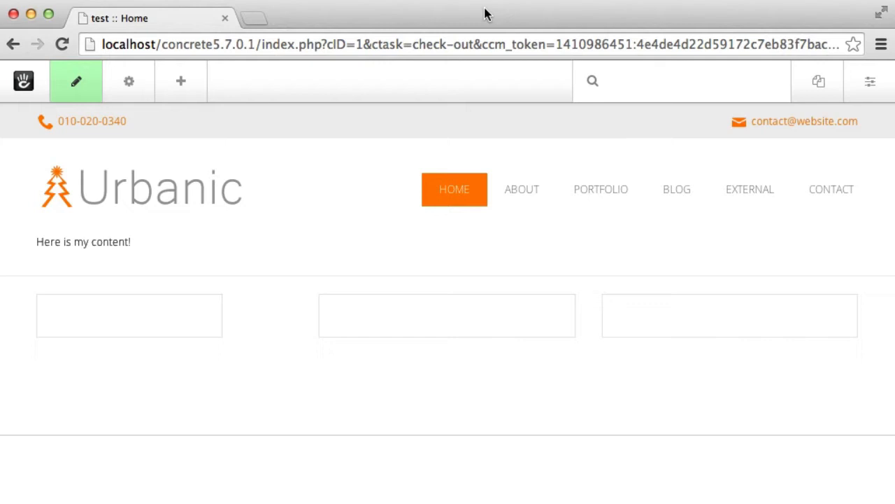
Switch from Chrome to the Finder window showing the concrete core folder.
key(cmd+tab)
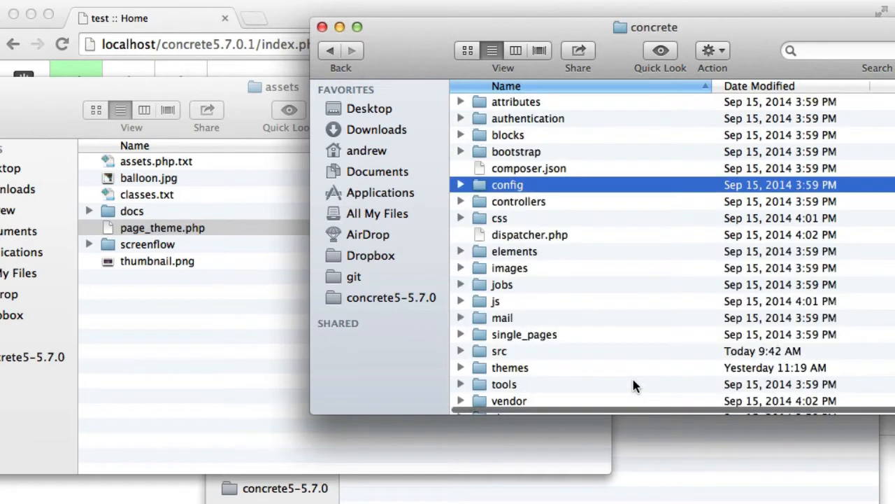
Go into the core config folder and open app.php in PhpStorm.
double_click(507, 185)
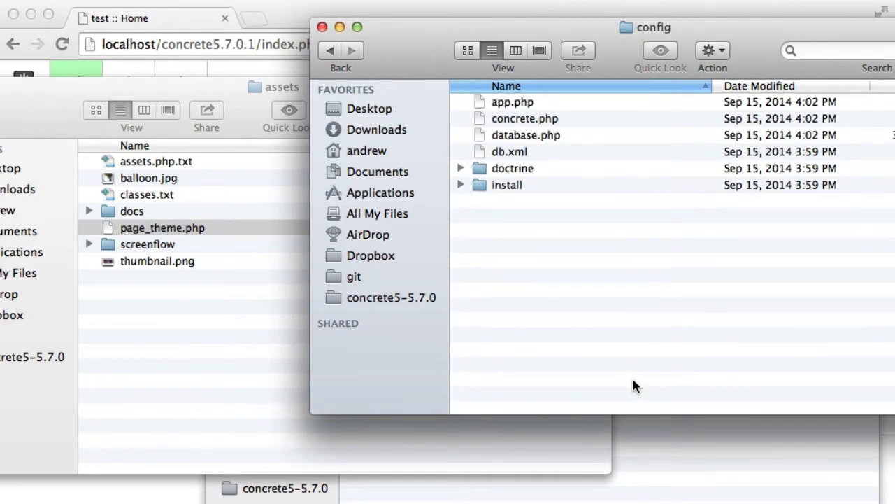
click(513, 168)
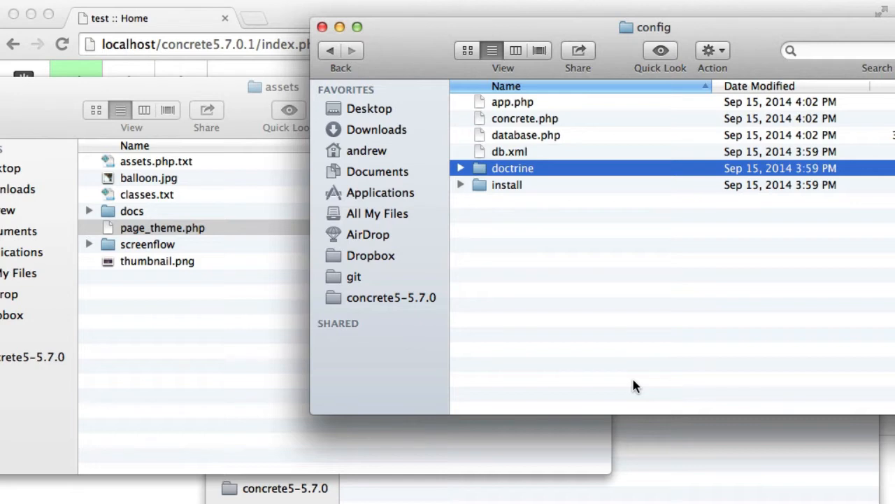
click(330, 50)
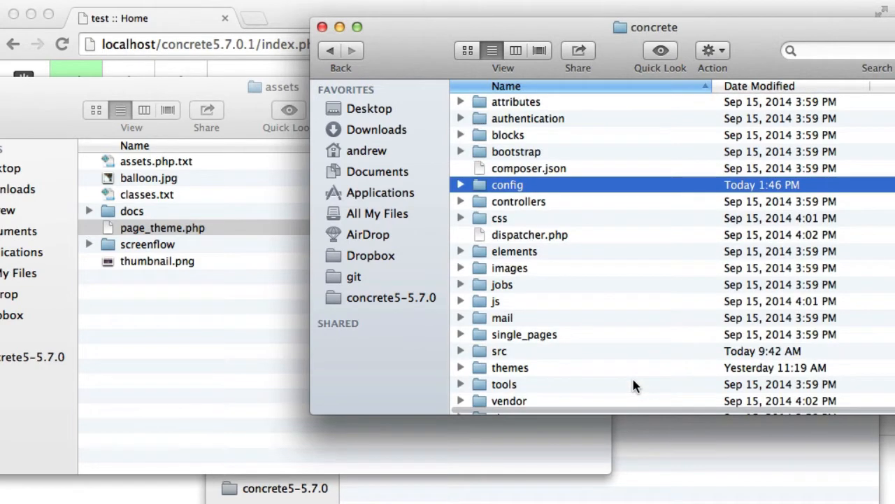
double_click(507, 184)
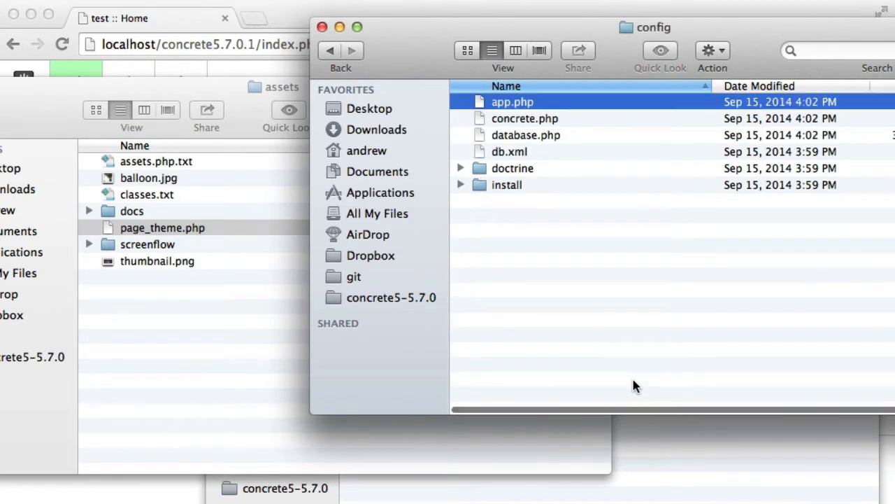
double_click(513, 102)
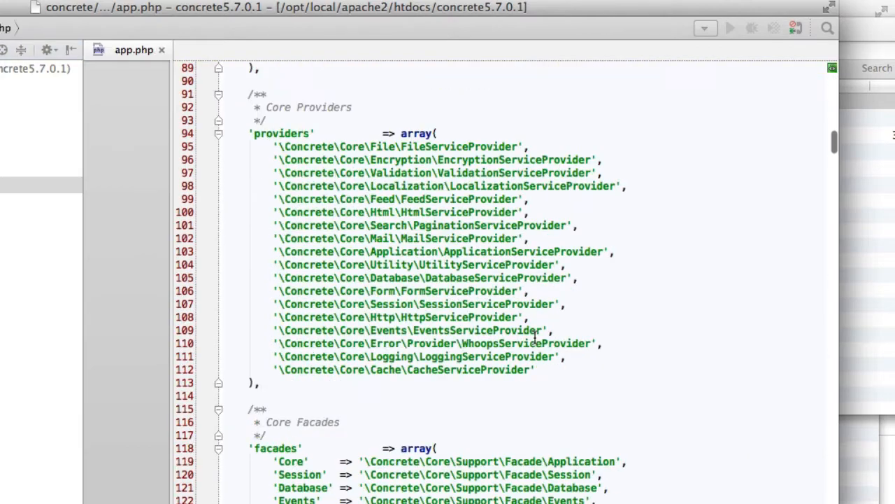
scroll(down, 3)
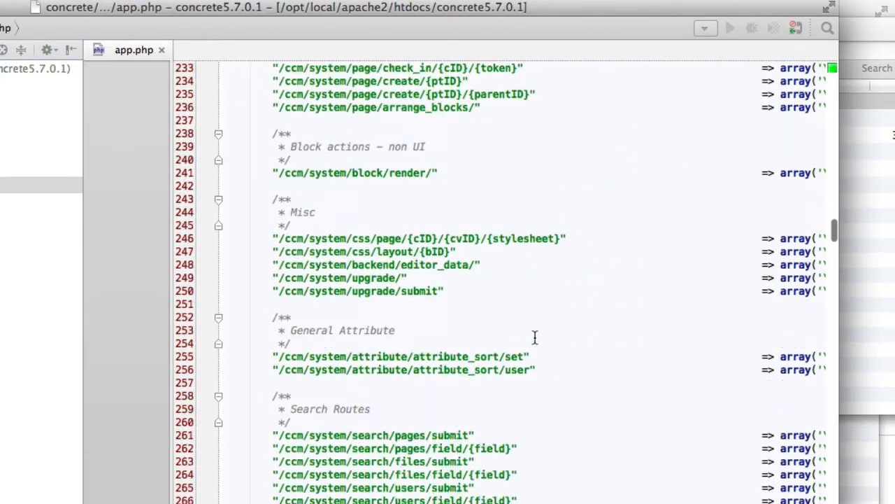
scroll(down, 3)
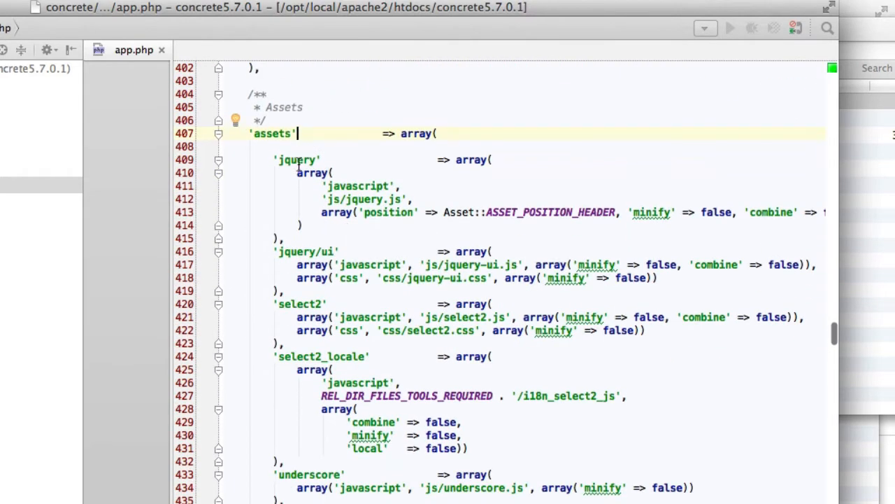
scroll(down, 3)
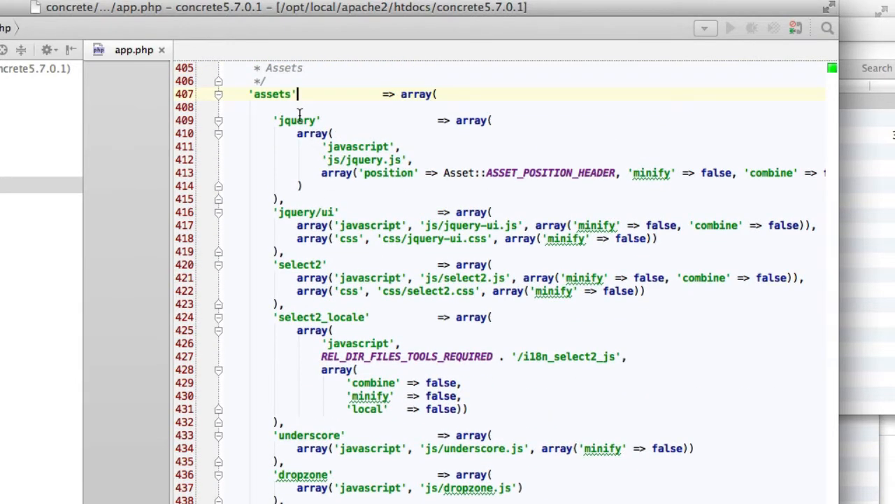
mouse_move(356, 147)
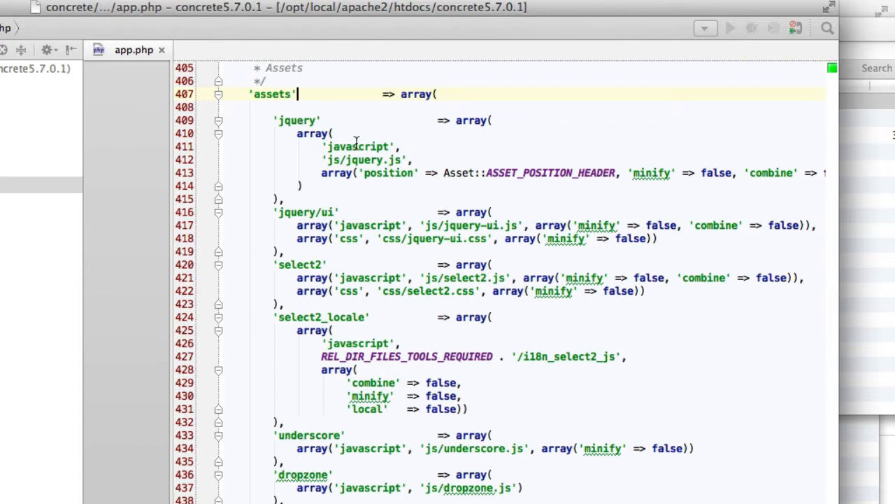
mouse_move(427, 173)
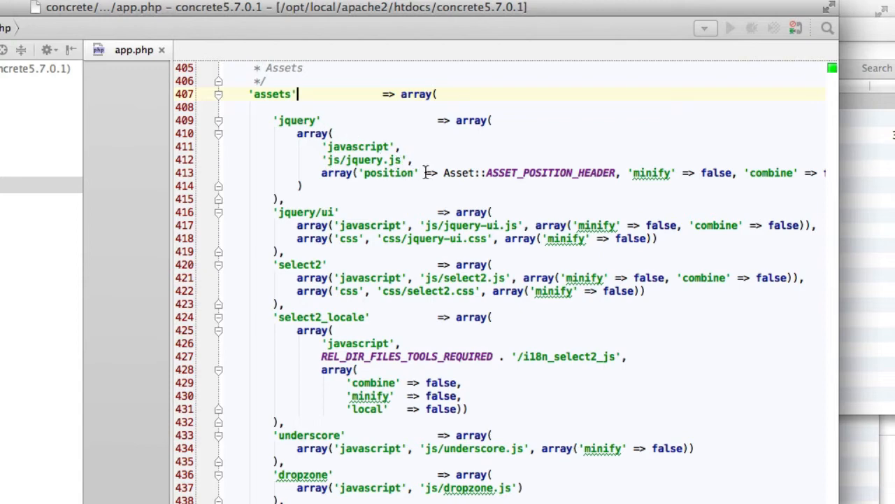
mouse_move(579, 173)
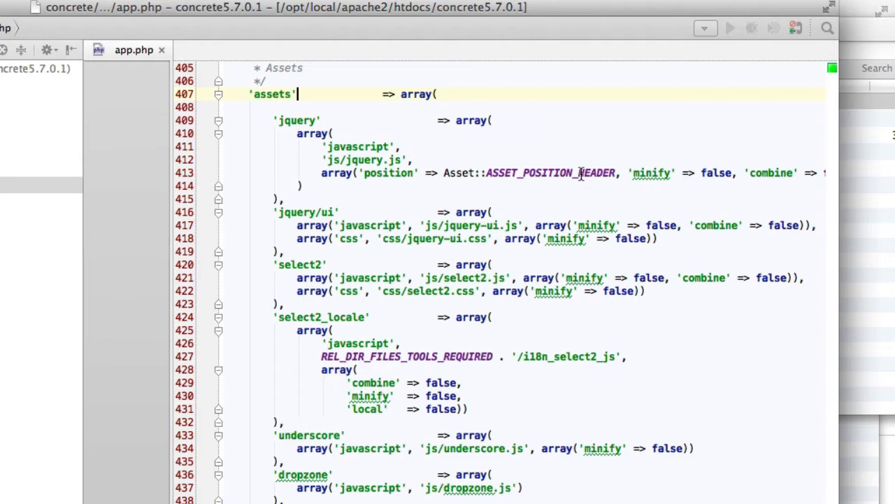
scroll(left, 3)
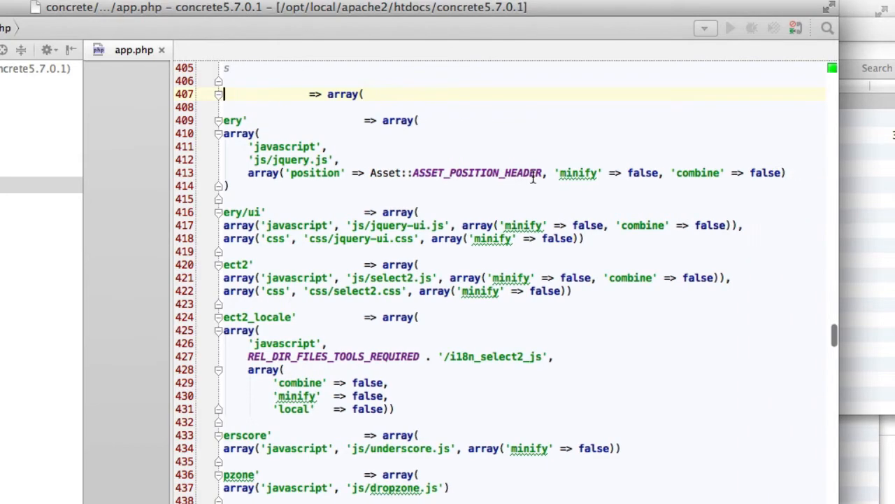
scroll(down, 3)
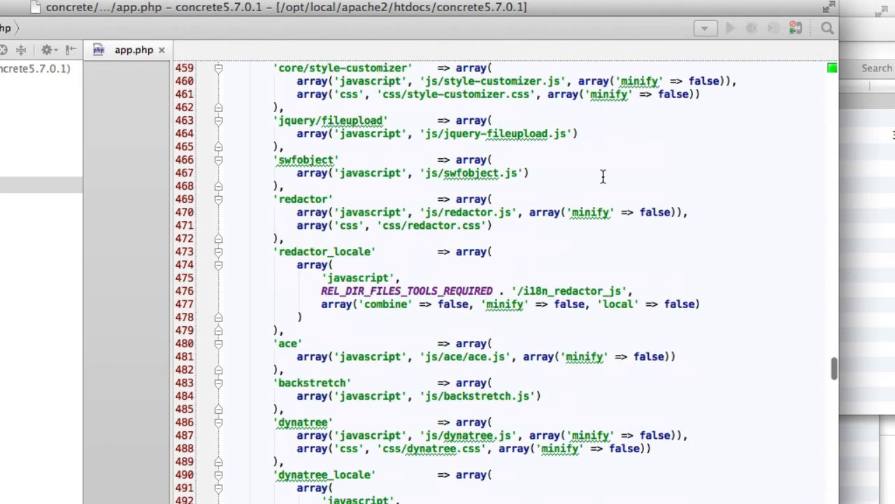
scroll(down, 3)
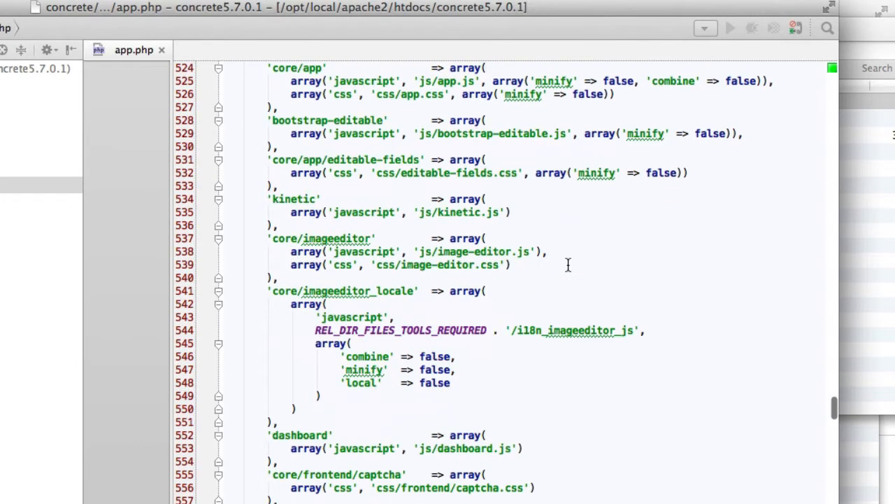
scroll(down, 3)
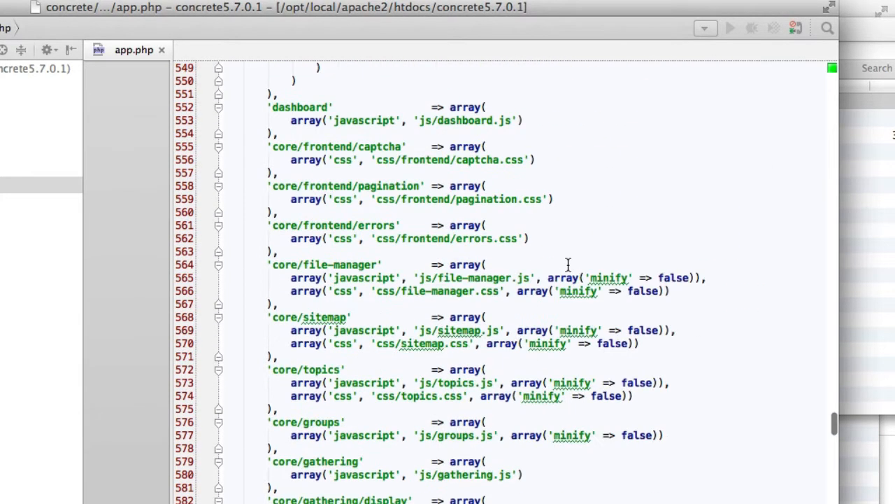
scroll(down, 3)
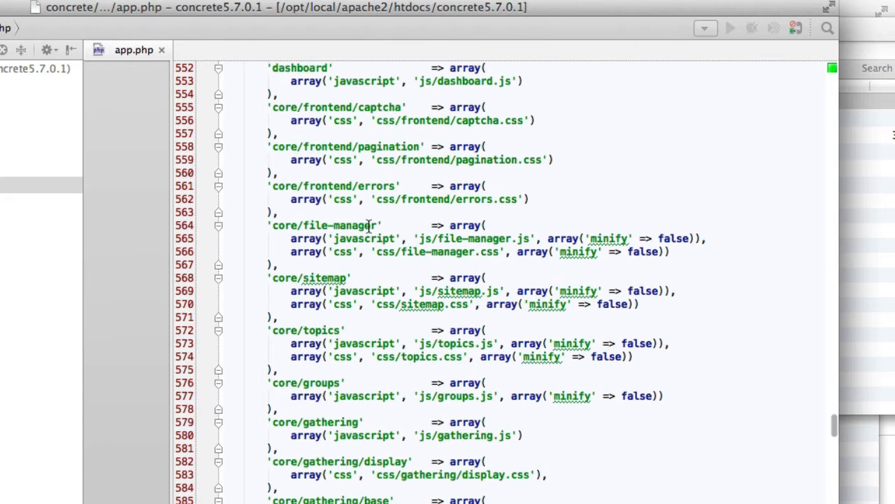
scroll(down, 3)
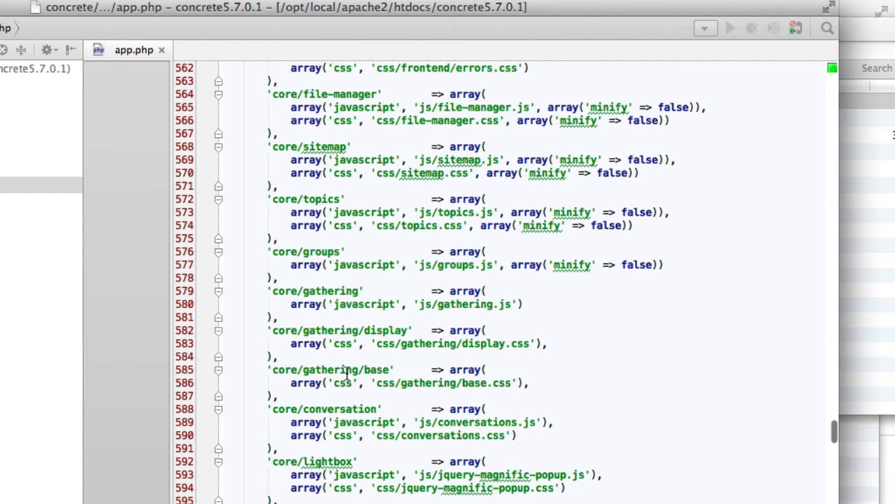
mouse_move(285, 199)
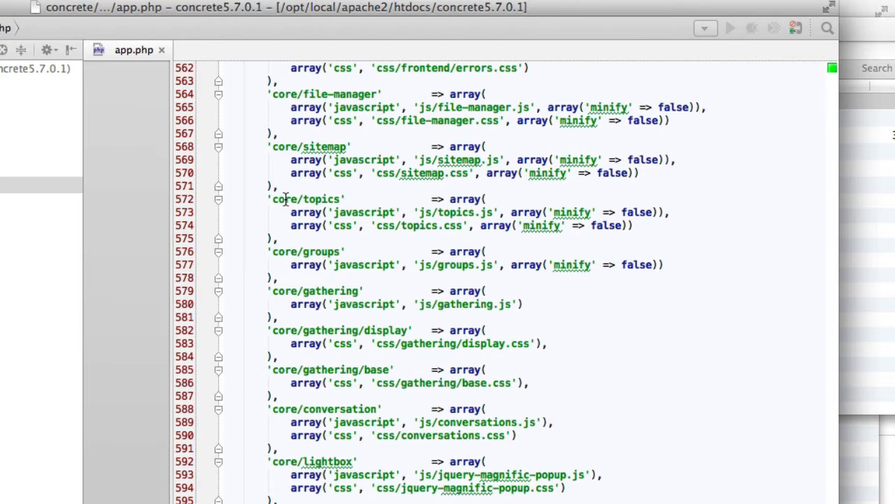
mouse_move(450, 210)
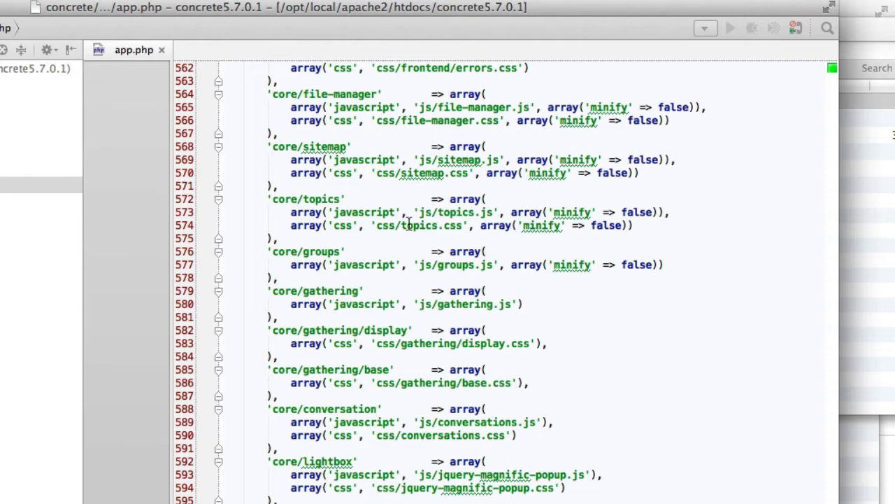
mouse_move(427, 225)
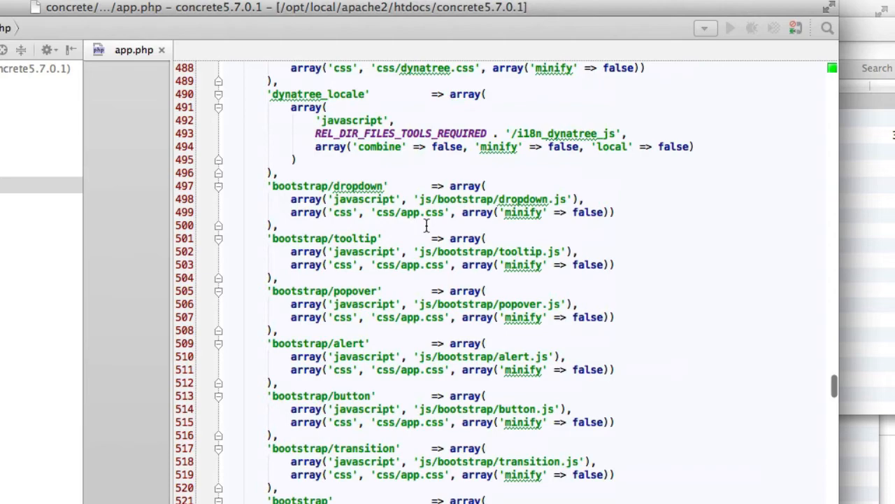
scroll(down, 3)
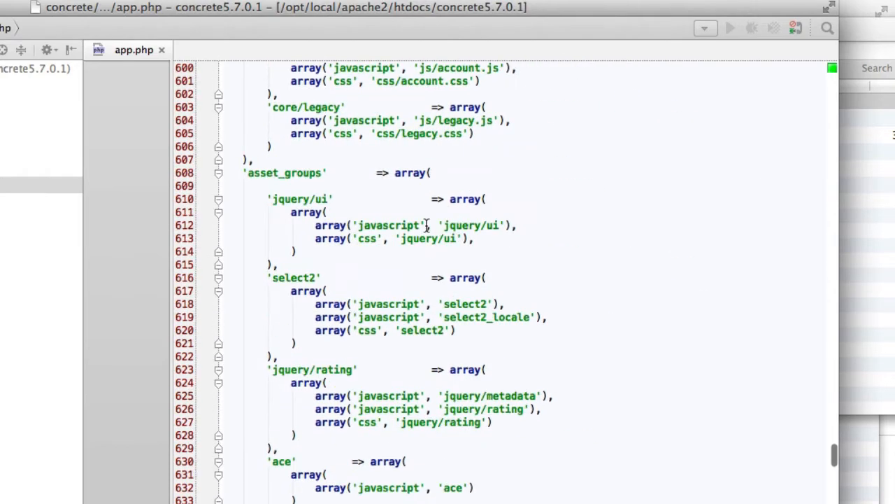
scroll(down, 3)
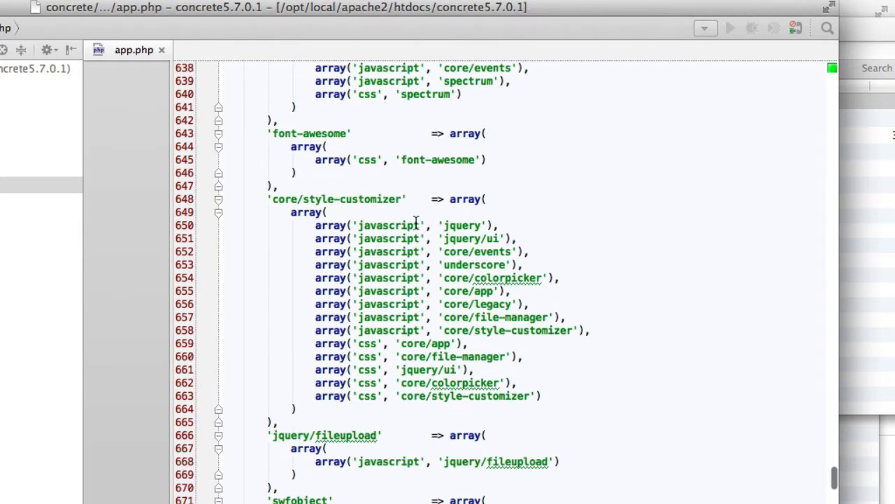
scroll(down, 3)
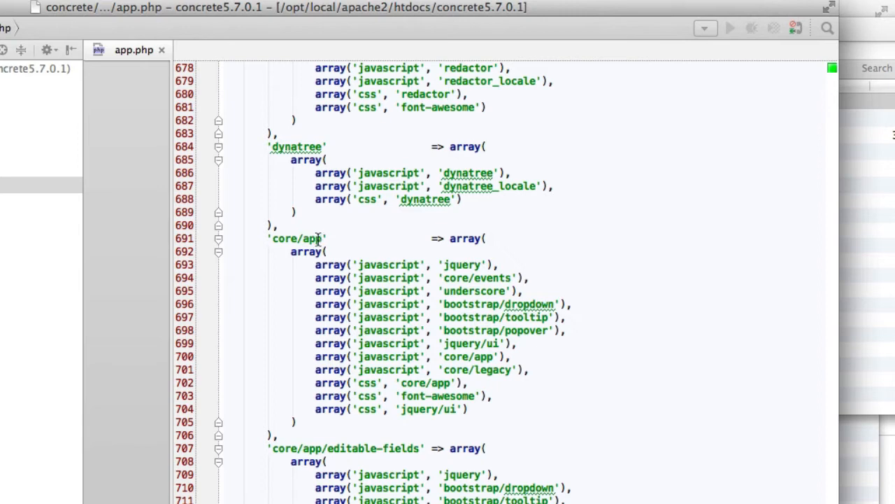
mouse_move(430, 278)
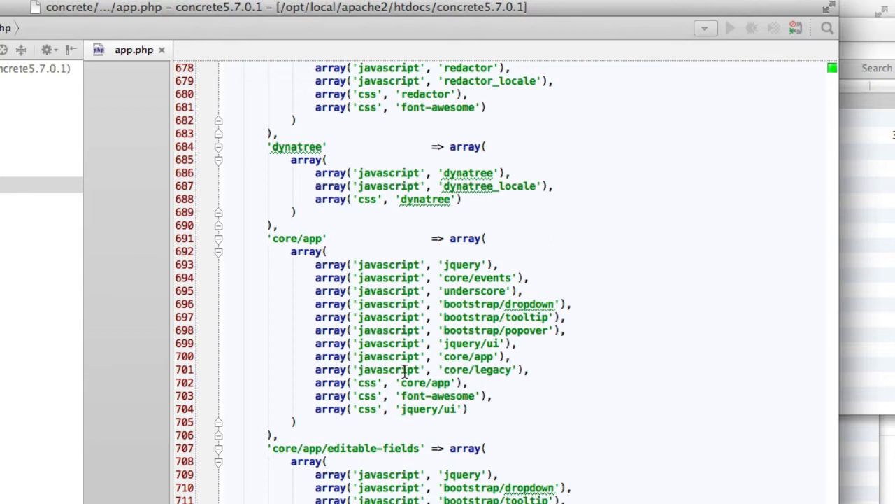
mouse_move(378, 399)
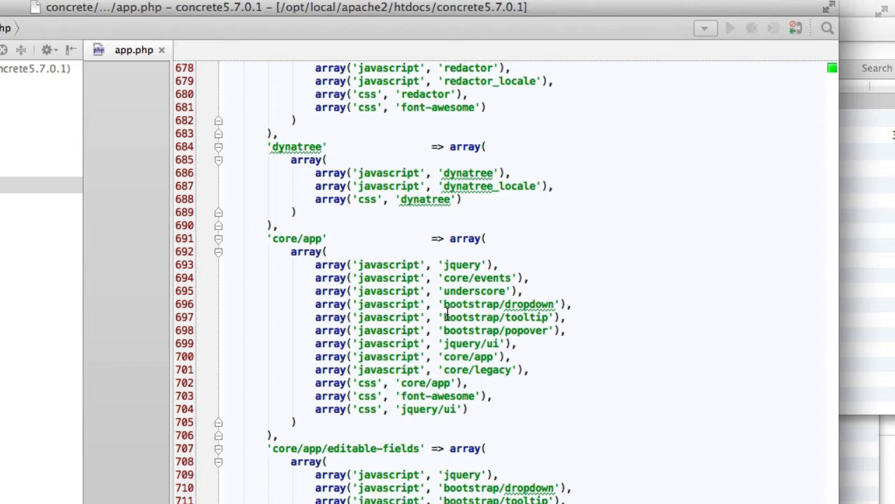
Reveal the blocks folder in Finder and open the content block's controller.php.
right_click(427, 330)
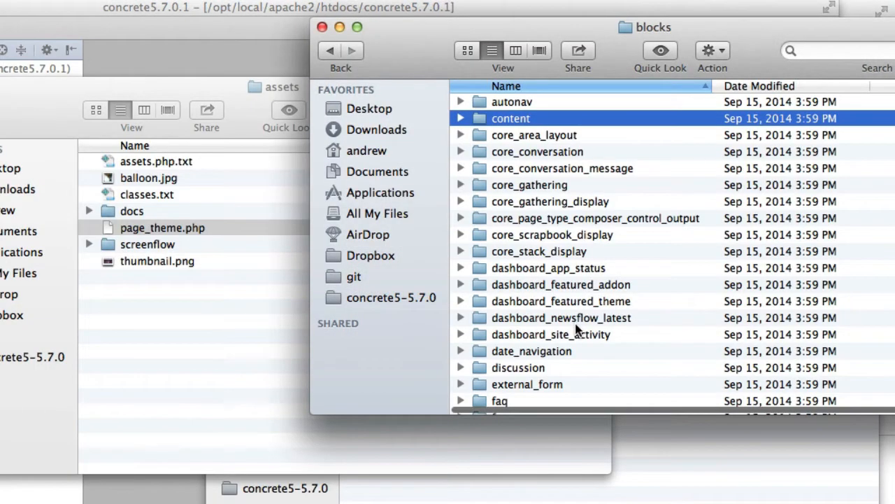
double_click(511, 118)
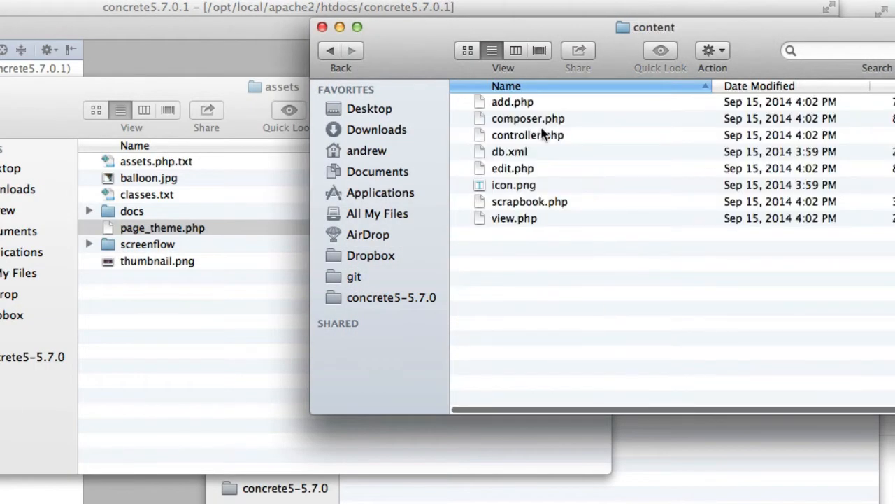
double_click(528, 135)
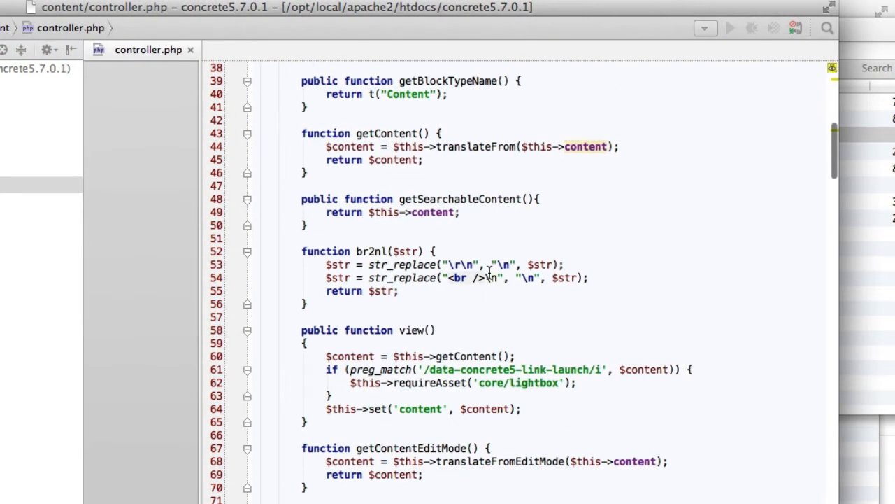
Scroll to the add, edit and composer methods requiring redactor and core/file-manager assets.
scroll(down, 3)
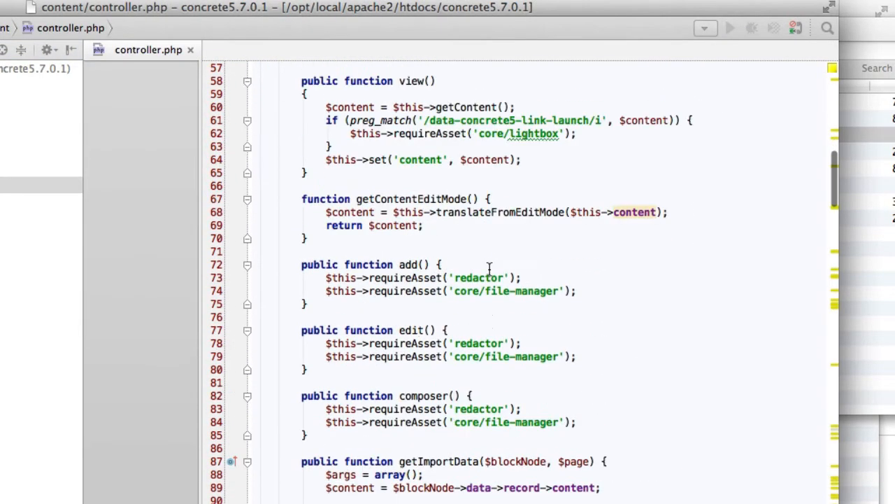
mouse_move(429, 278)
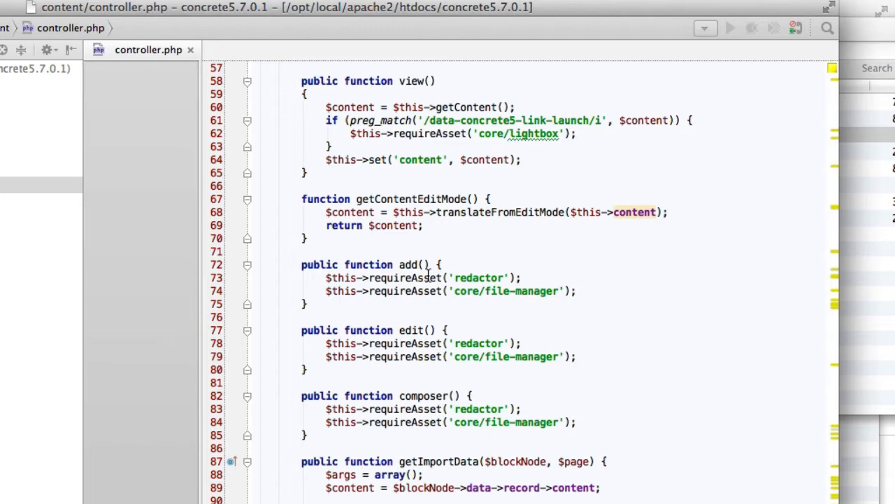
mouse_move(449, 314)
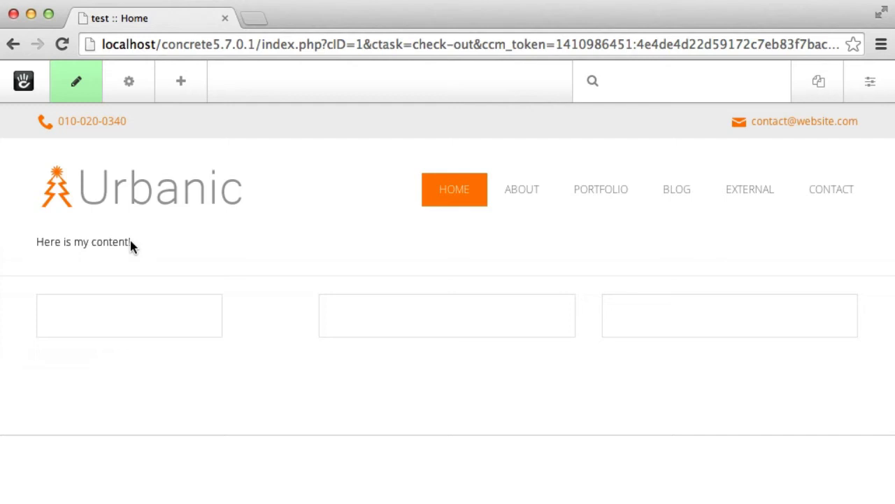
Click the 'Here is my content!' block to start editing it inline.
click(84, 241)
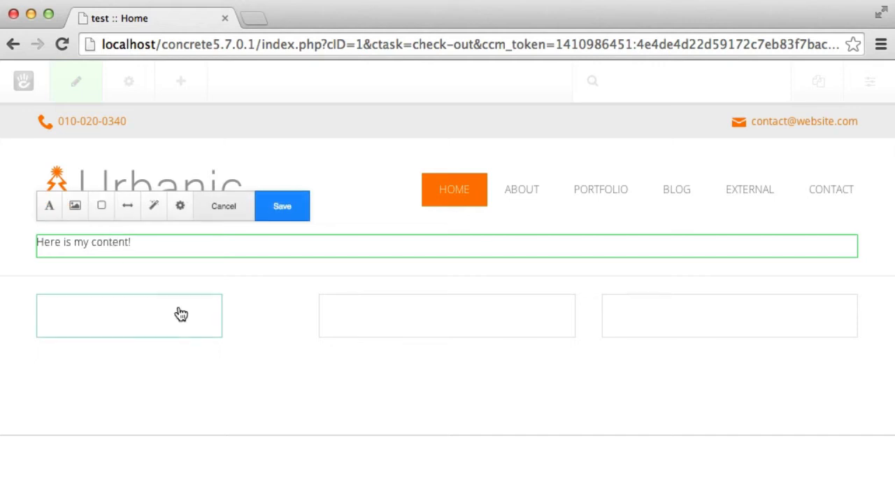
scroll(down, 3)
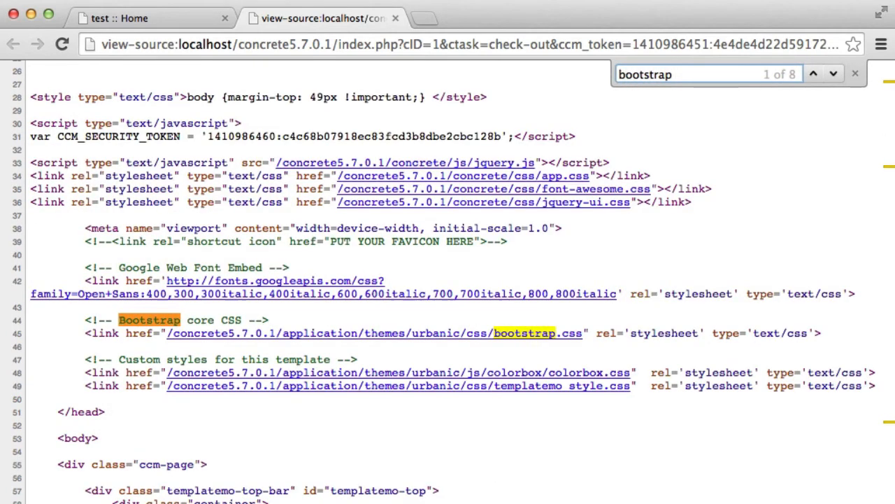
mouse_move(503, 341)
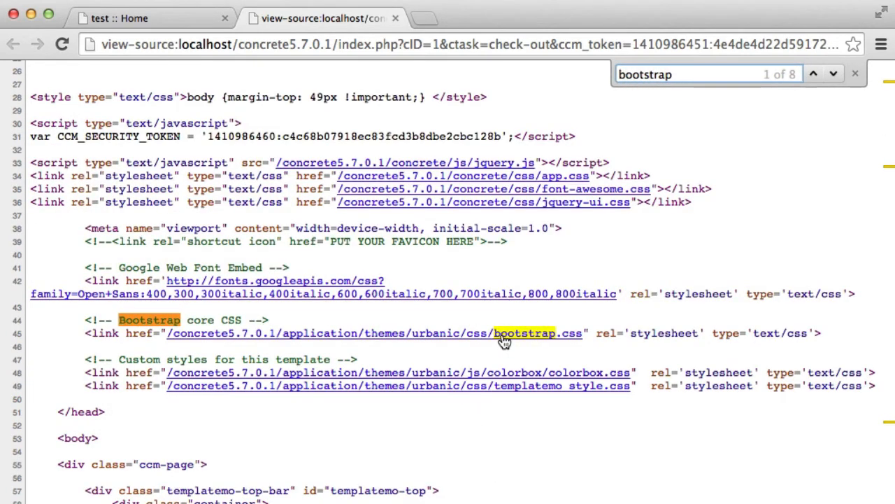
Step through the page source's 'bootstrap' matches, revealing duplicate jQuery and bootstrap loads.
click(814, 74)
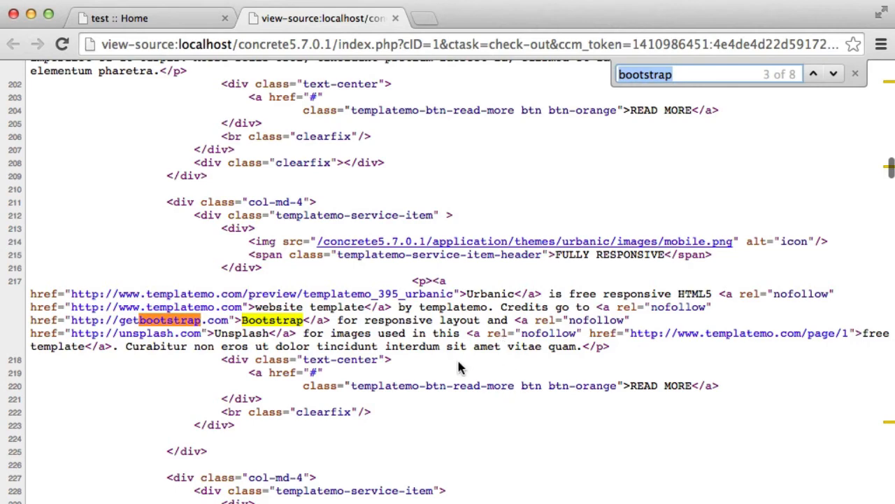
click(814, 73)
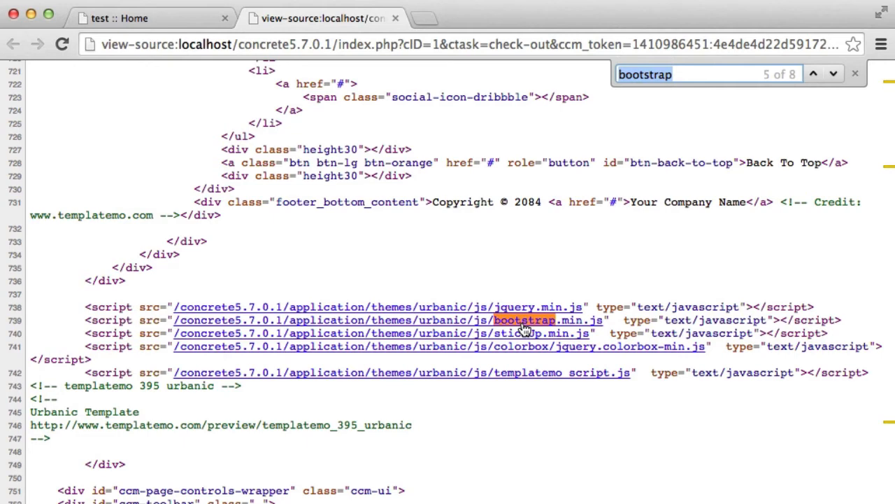
mouse_move(525, 298)
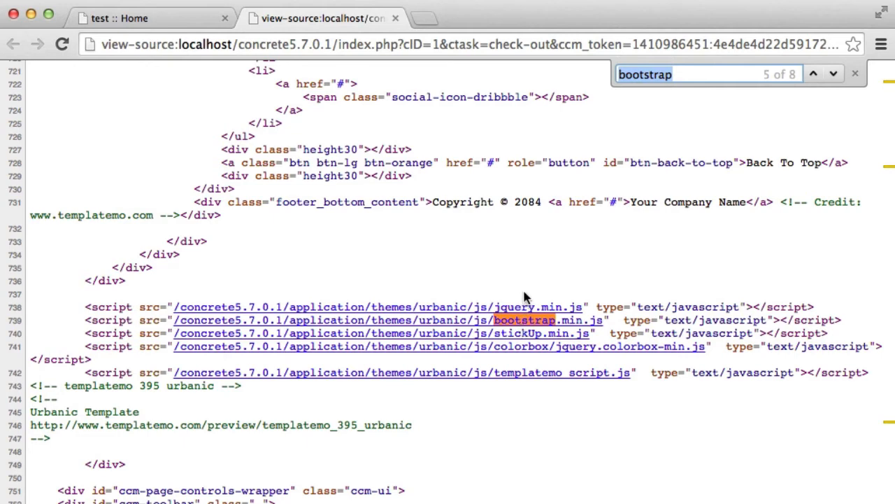
mouse_move(521, 308)
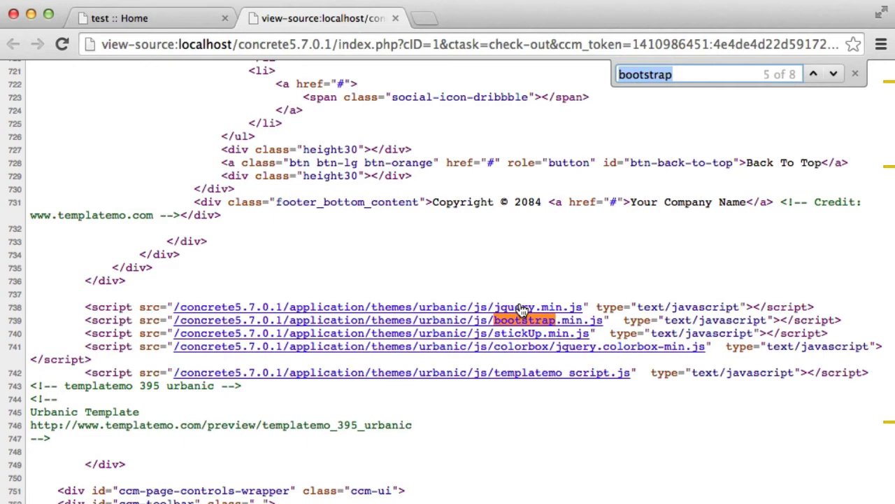
click(813, 74)
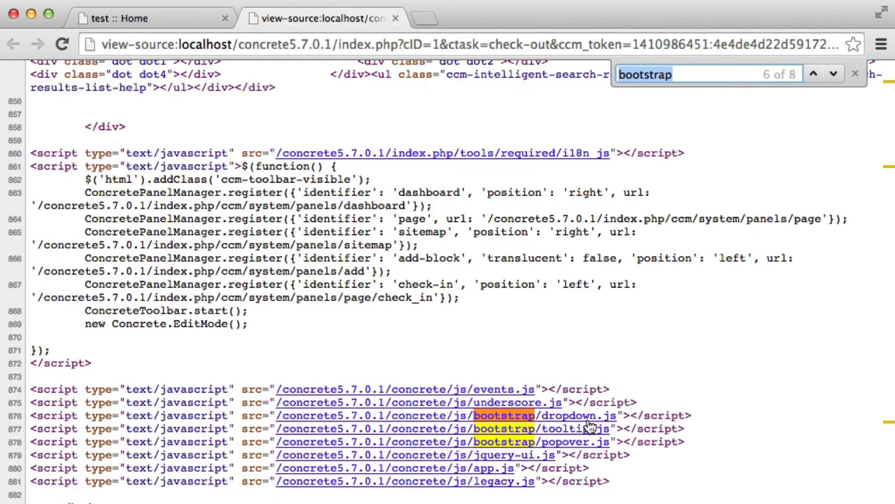
mouse_move(555, 446)
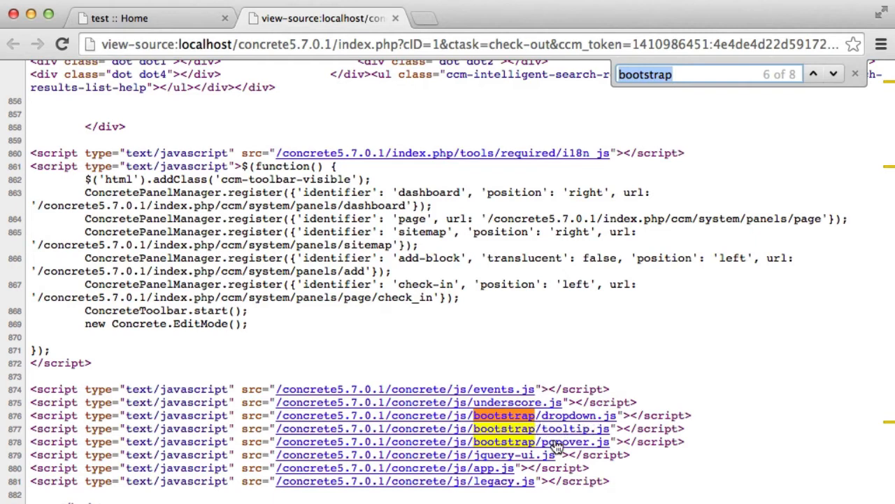
mouse_move(517, 415)
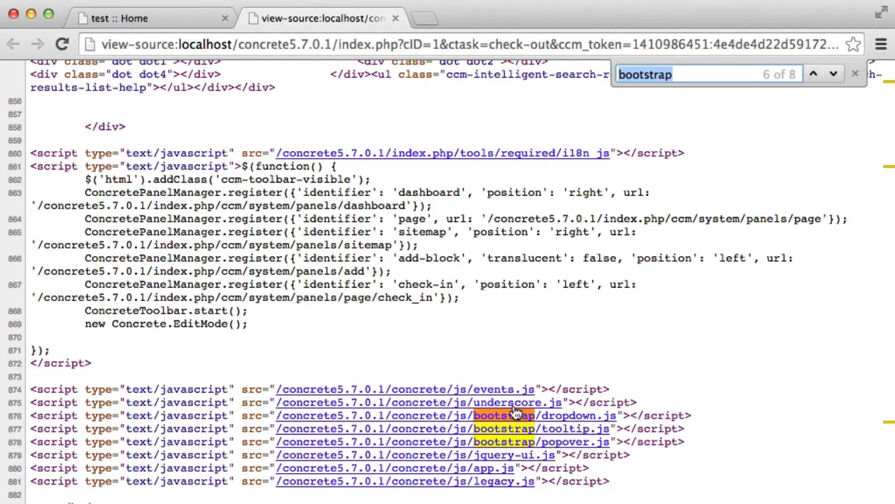
mouse_move(592, 441)
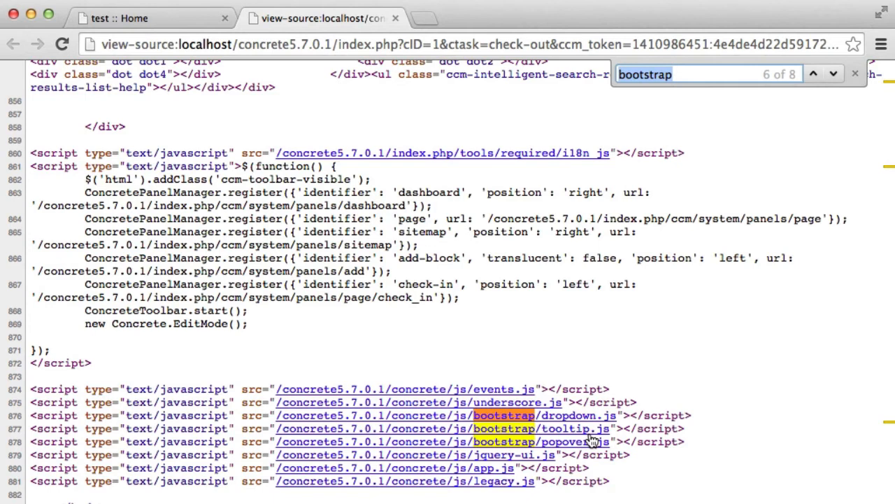
key(cmd+tab)
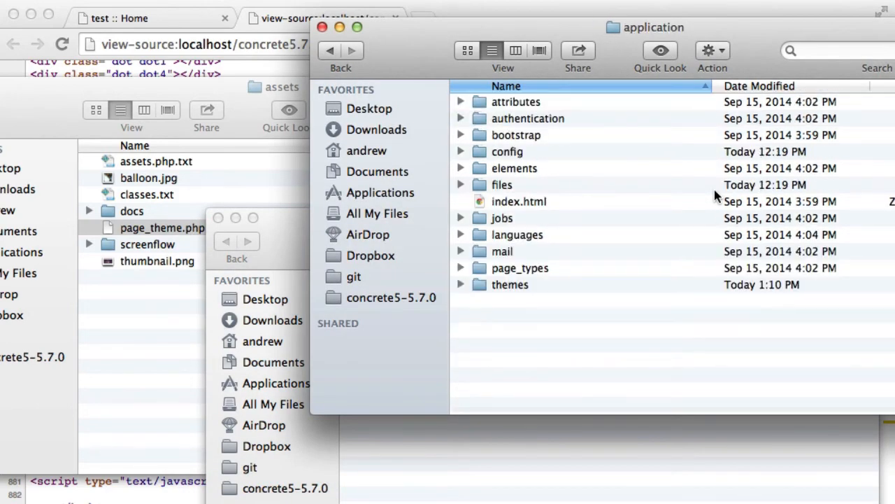
Open Urbanic's page_theme.php, plus the sample page_theme.php and assets.php.txt files.
double_click(510, 284)
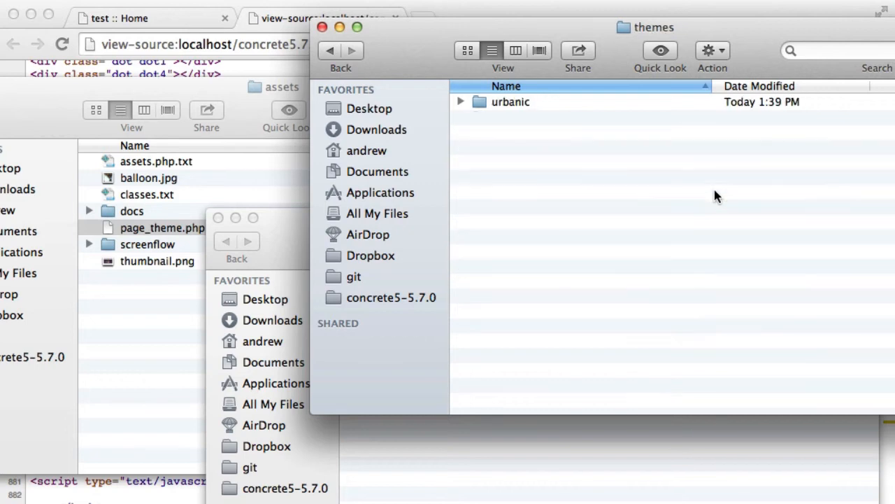
double_click(511, 101)
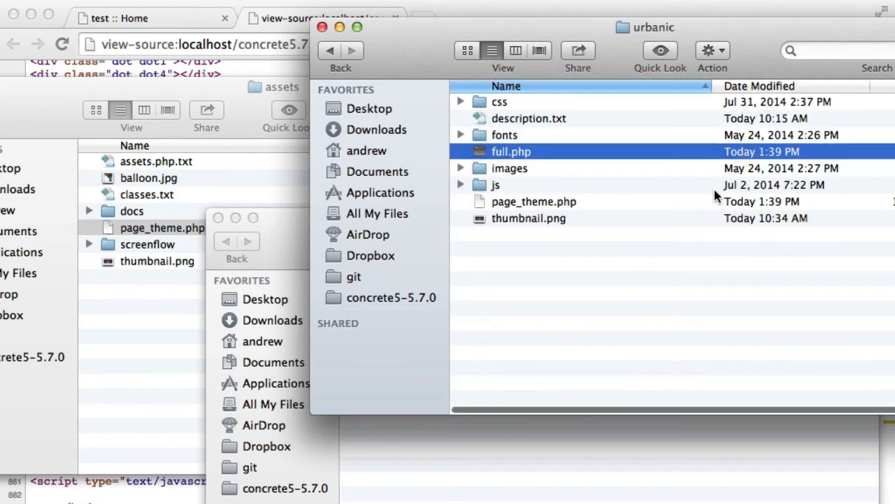
click(533, 201)
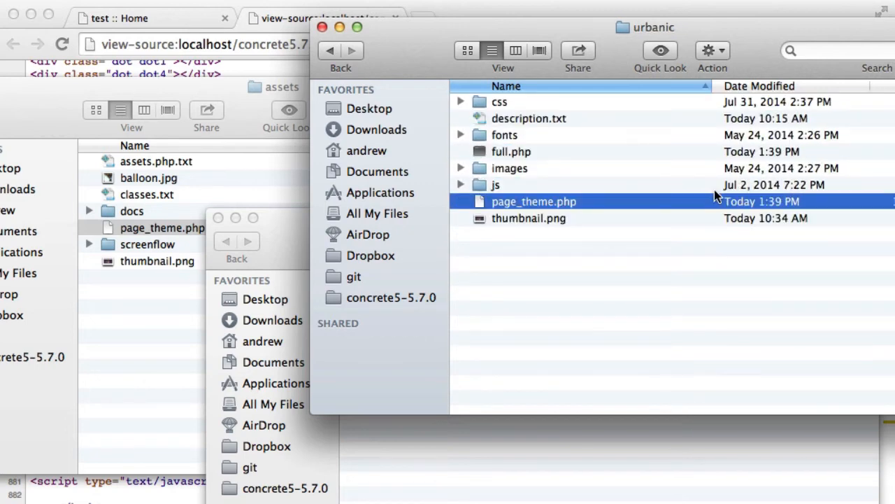
double_click(534, 201)
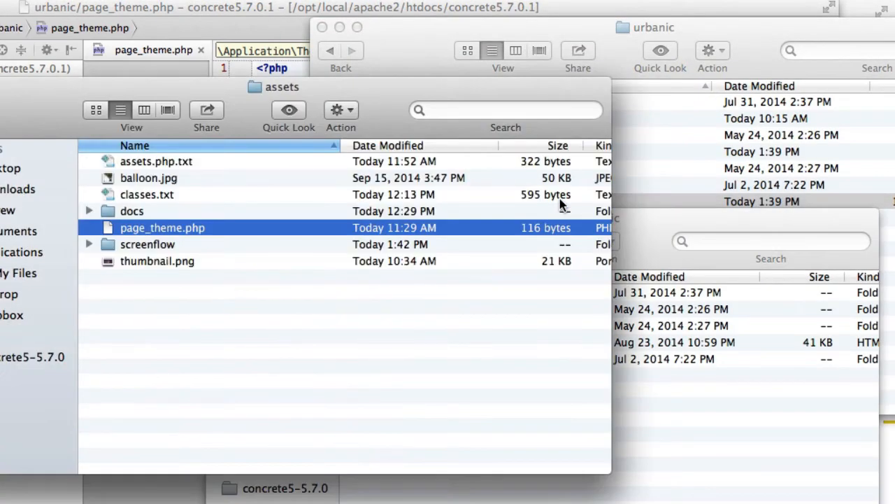
mouse_move(163, 222)
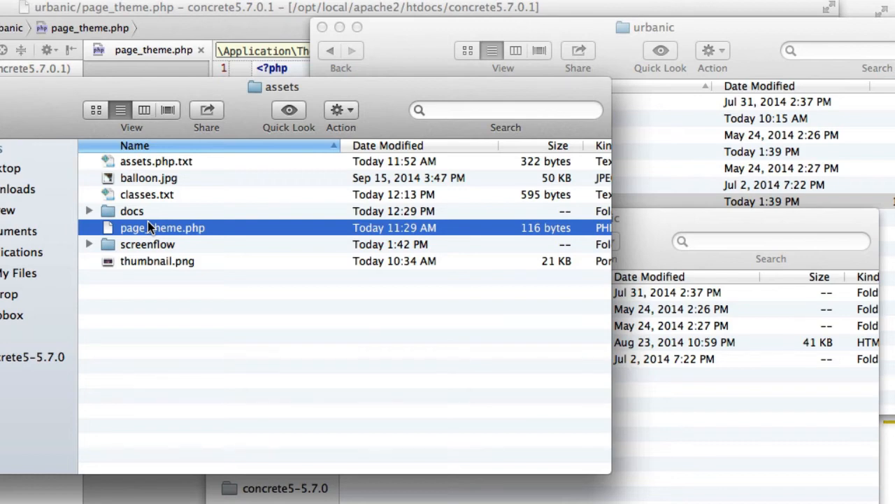
double_click(162, 227)
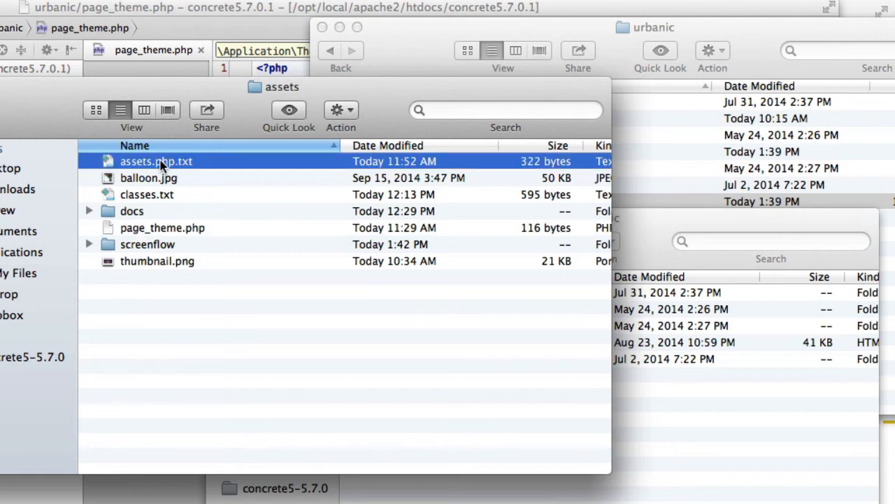
double_click(156, 160)
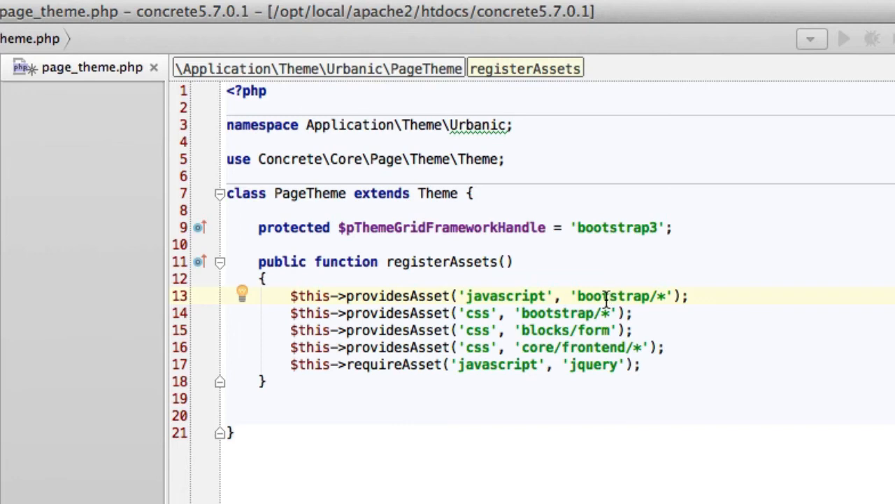
mouse_move(607, 295)
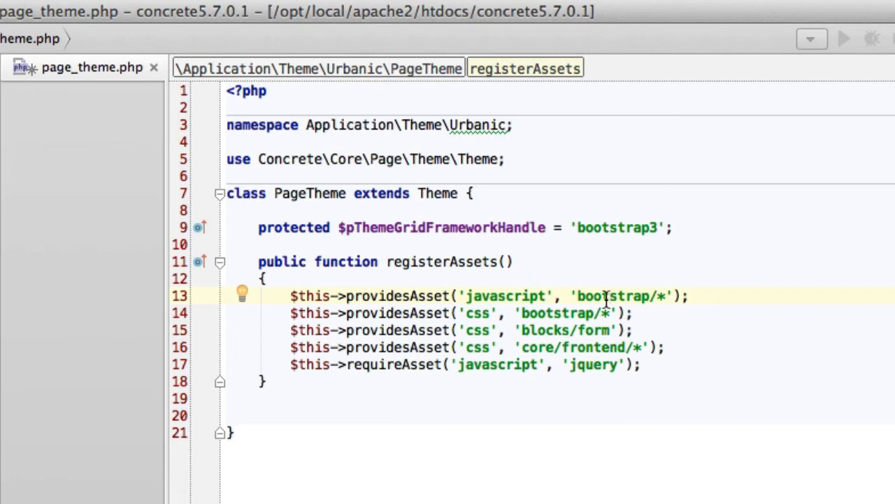
mouse_move(605, 300)
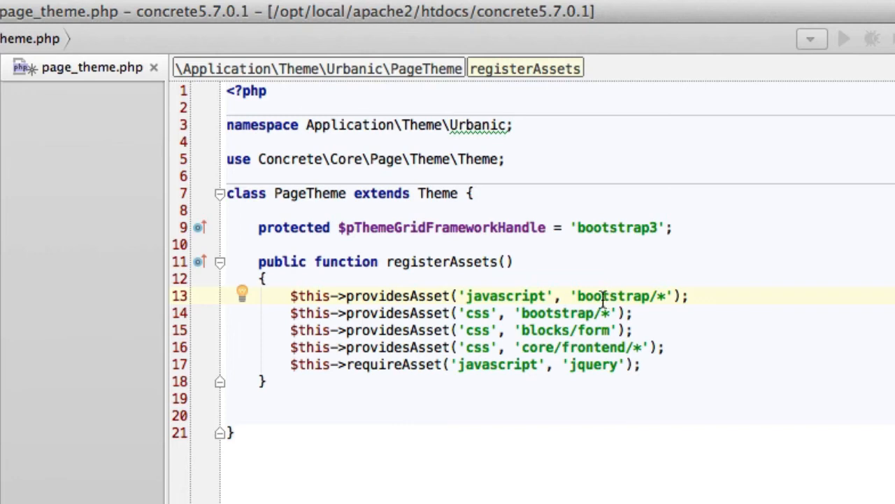
Add registerAssets providing bootstrap, blocks/form and core/frontend, and requiring jquery.
double_click(544, 330)
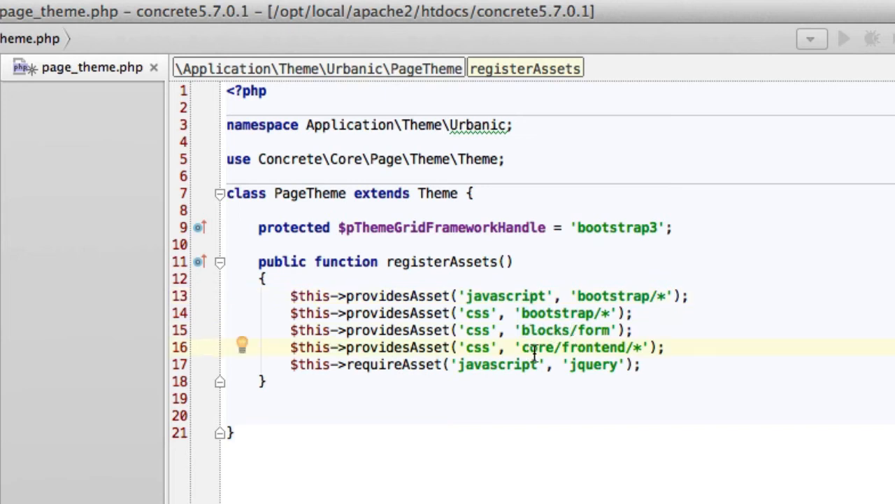
mouse_move(565, 347)
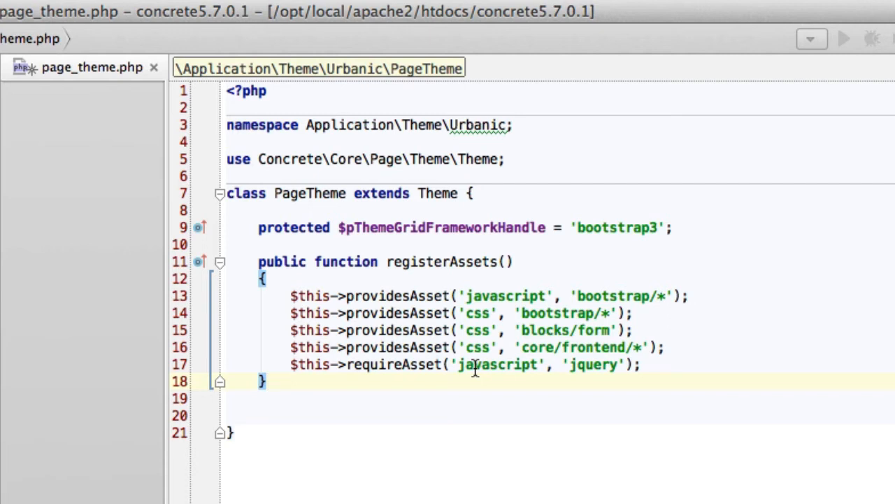
click(403, 364)
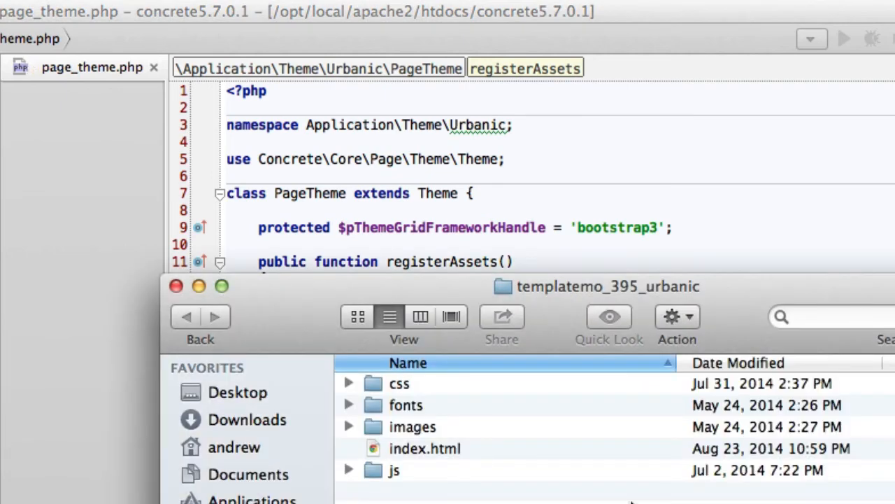
Open the Urbanic theme's full.php template in PhpStorm and type 'jquer'.
click(425, 448)
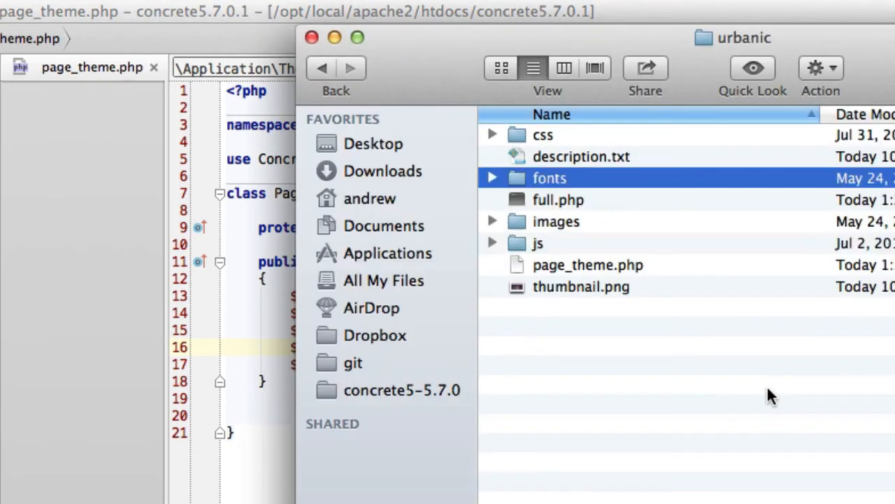
double_click(558, 199)
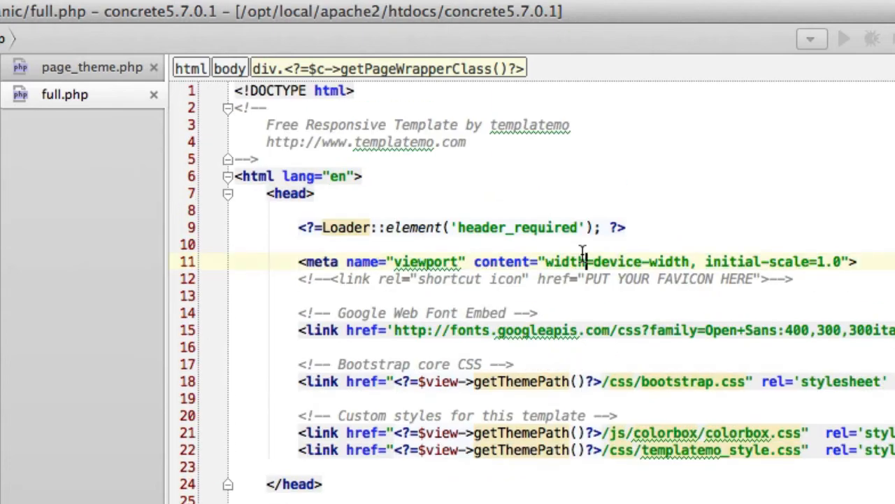
text(jquer)
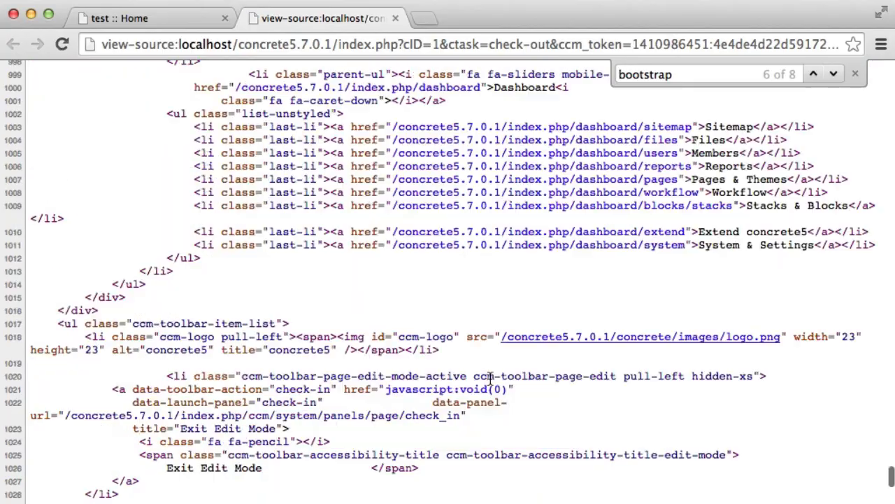
Search the page source for 'jquery', showing core jquery.js first, then return to the home page.
scroll(down, 3)
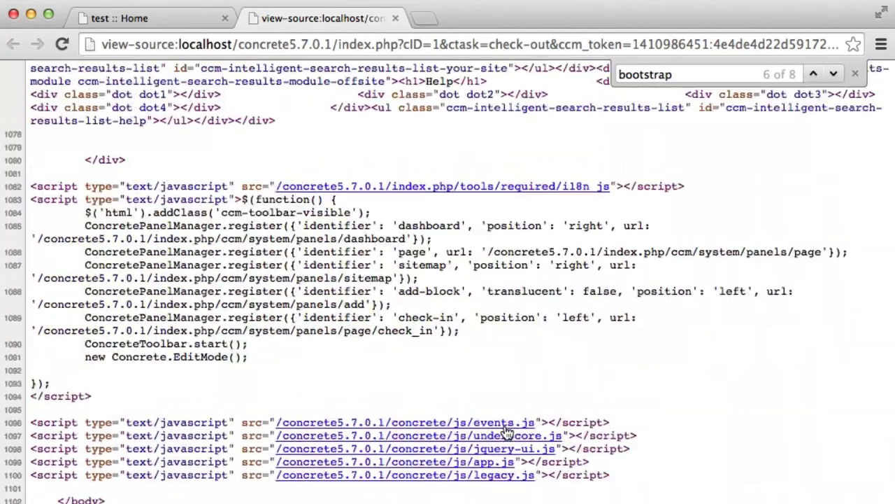
scroll(down, 3)
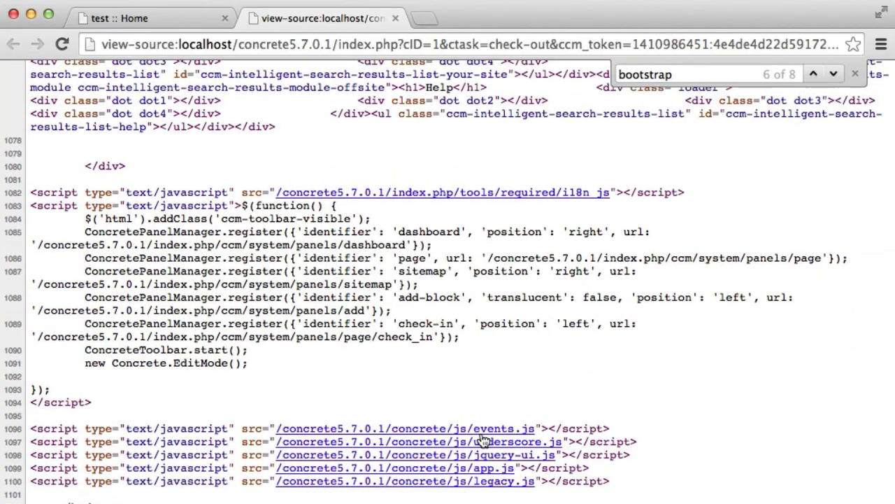
mouse_move(525, 399)
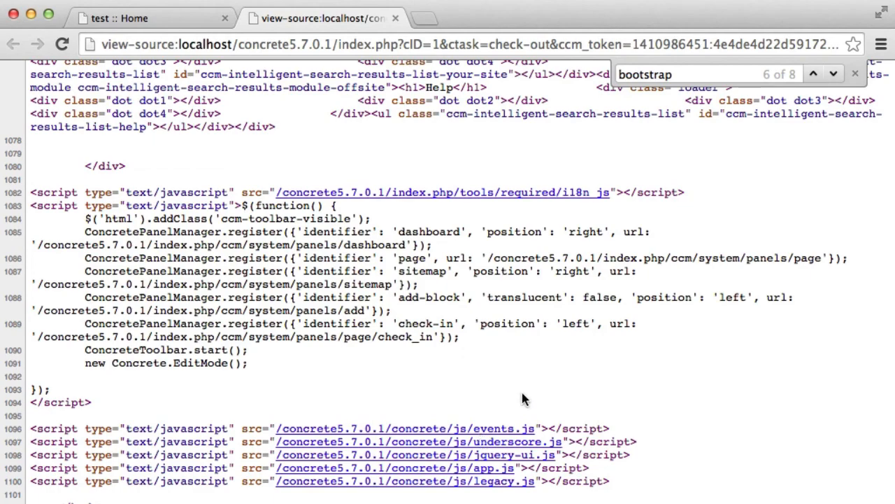
mouse_move(509, 420)
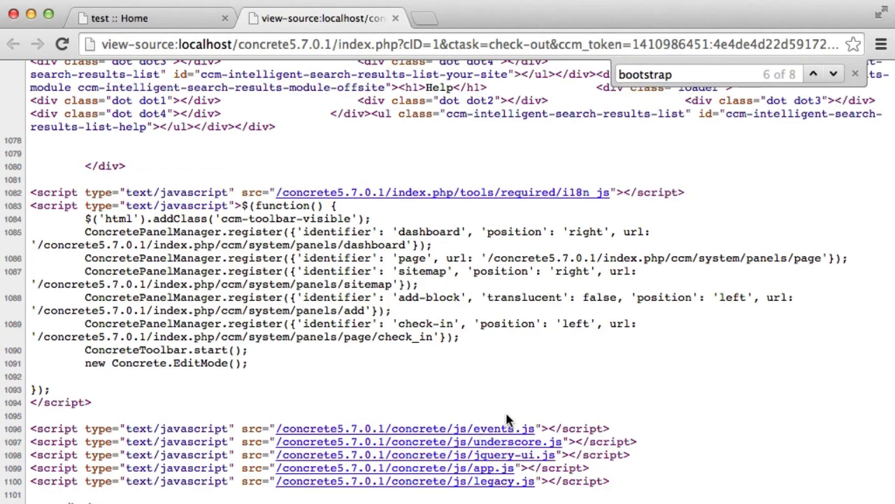
text(jquery)
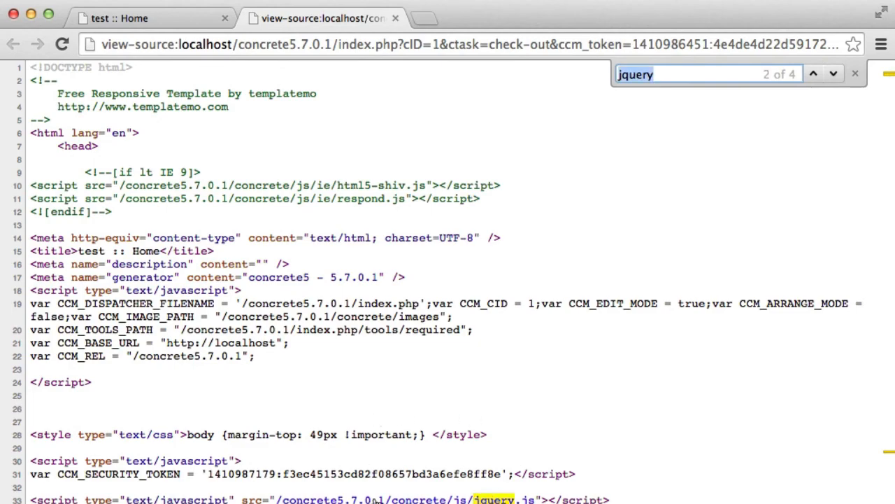
click(814, 74)
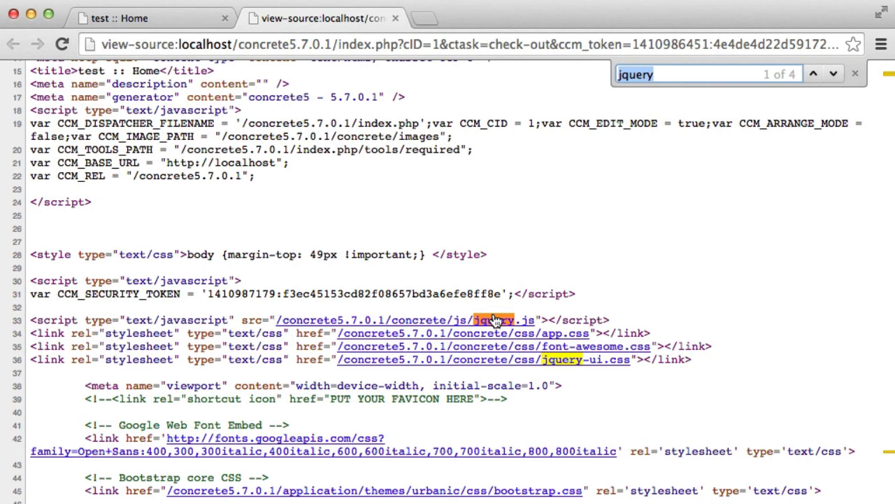
mouse_move(388, 308)
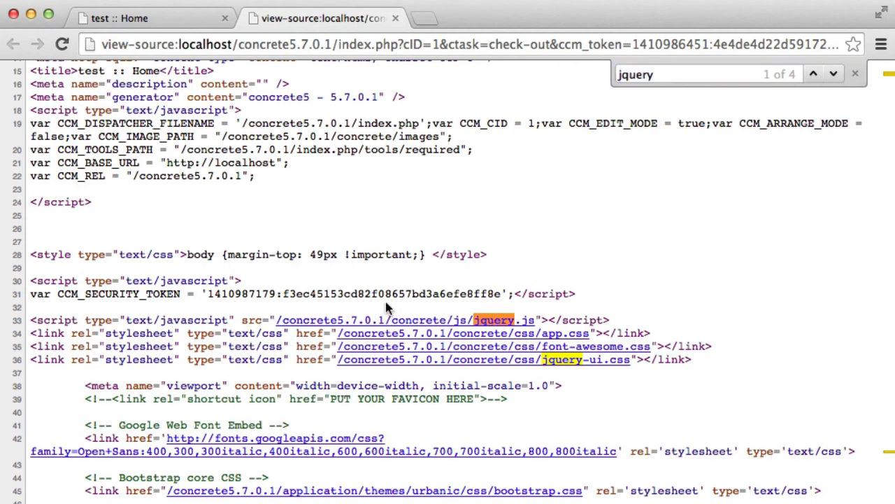
click(129, 18)
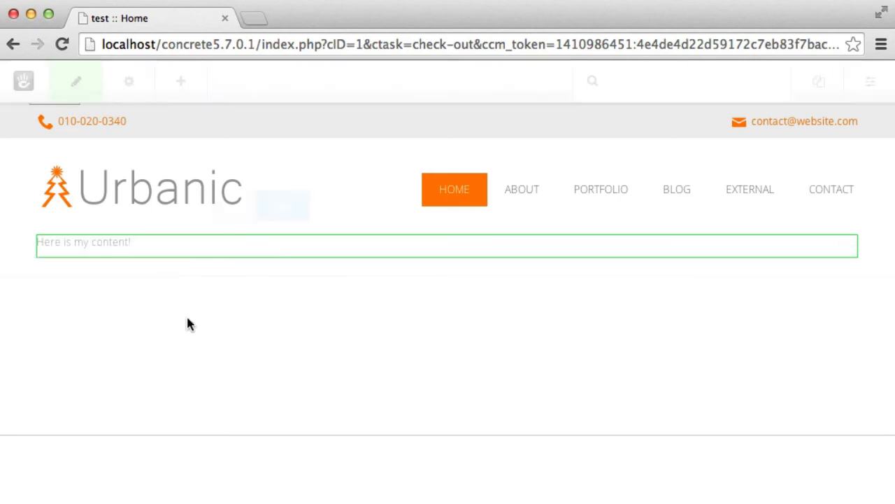
Leave the page source and return to the Urbanic home page in concrete5.
click(178, 206)
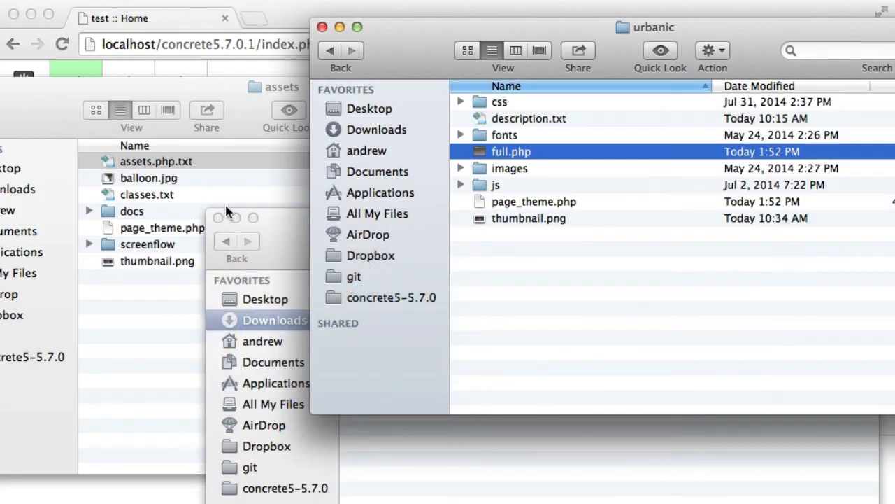
Open the Urbanic theme's js/colorbox folder showing colorbox.css and jquery.colorbox scripts.
double_click(495, 185)
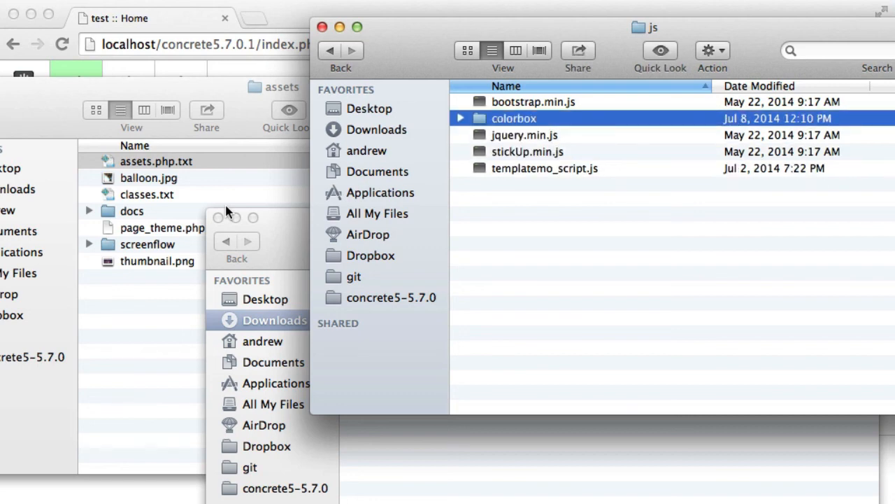
double_click(514, 119)
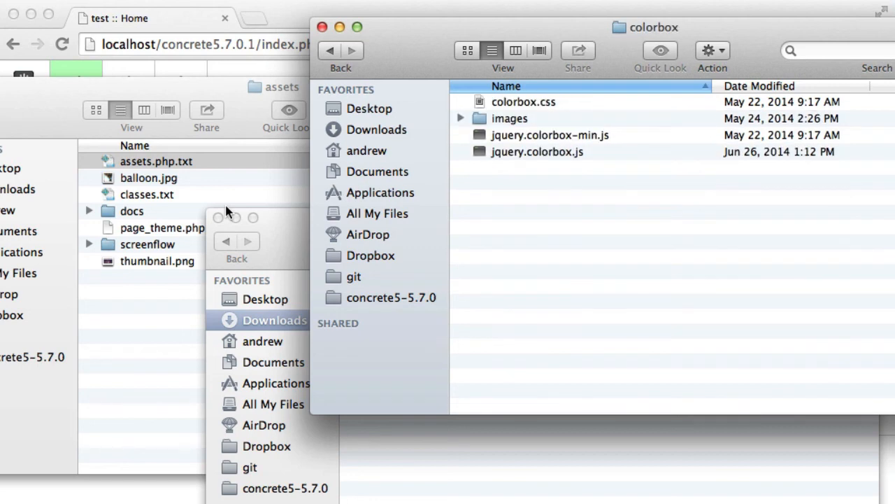